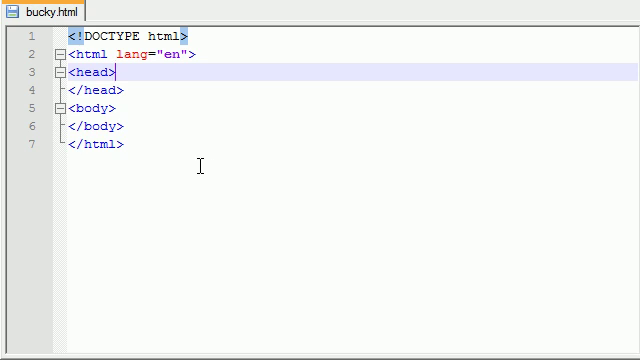
Select the whole bucky.html skeleton markup before adding a line in the head.
key("ctrl+a")
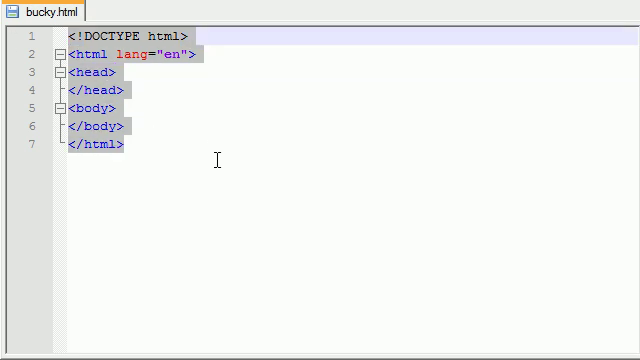
mouse_move(130, 80)
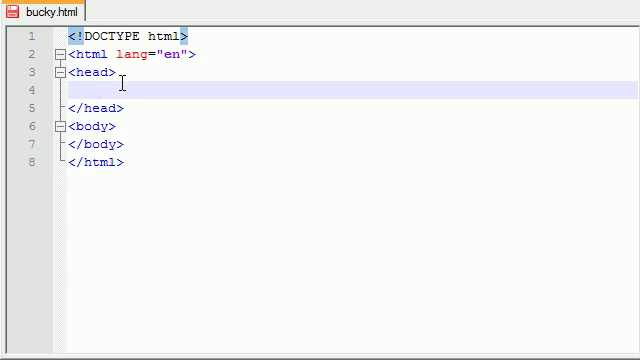
Type <link rel="stylesheet" href="main.css"> in the head, fixing the 'linkn' typo.
type("<>")
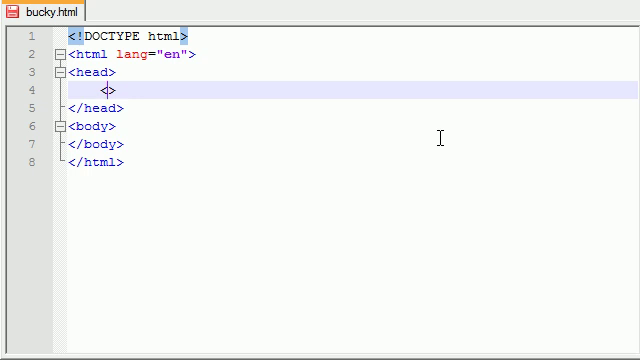
type("linkn")
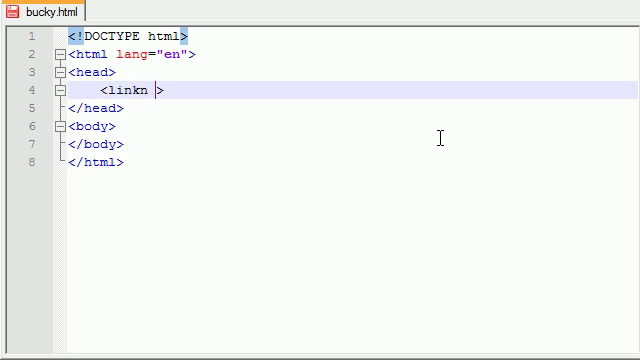
key("Backspace")
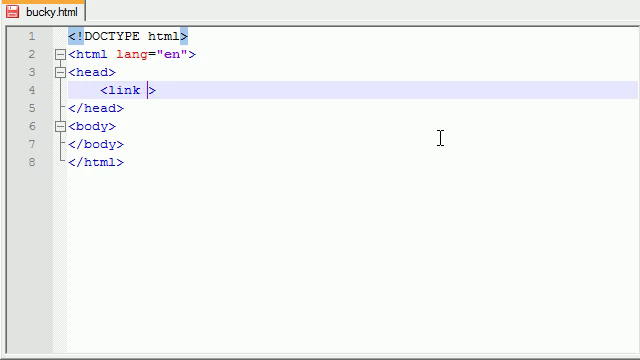
type("rel=\"\"")
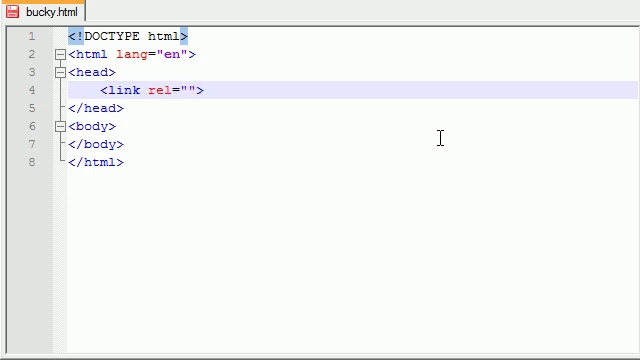
type("styles")
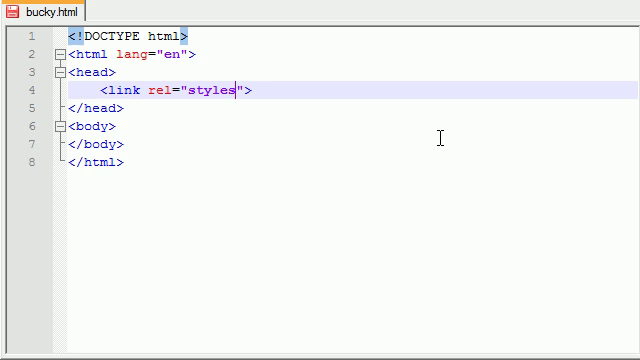
type("heet")
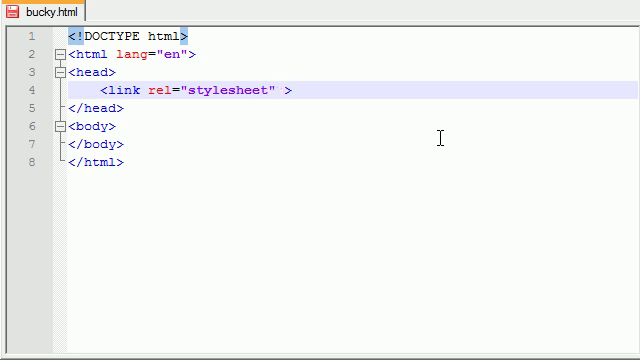
type("href=\"\"")
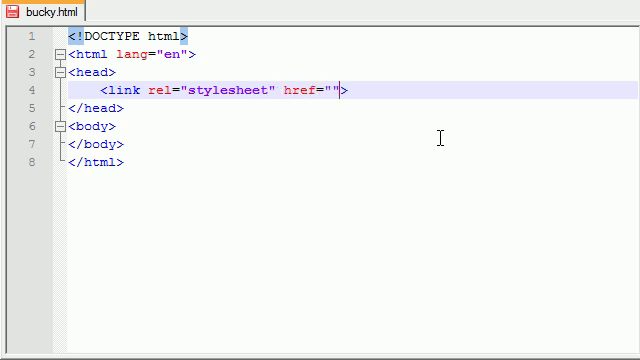
type("main")
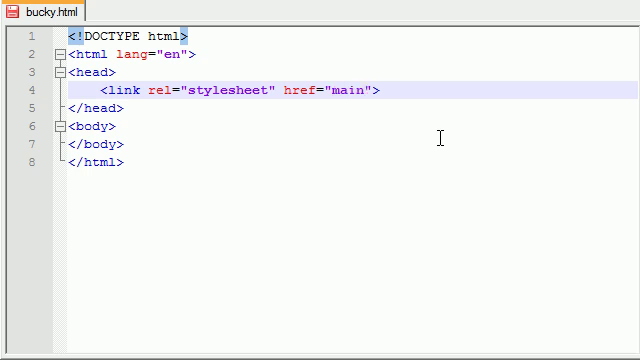
type(".css")
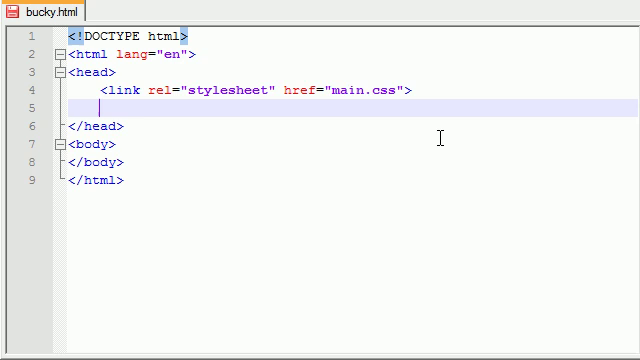
Add <script src="bucky.js"></script> below the stylesheet link.
type("<>")
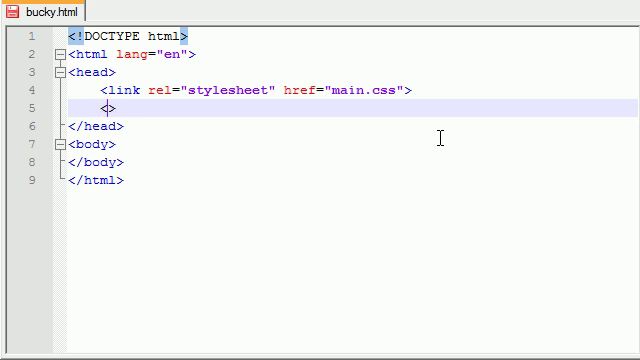
type("script")
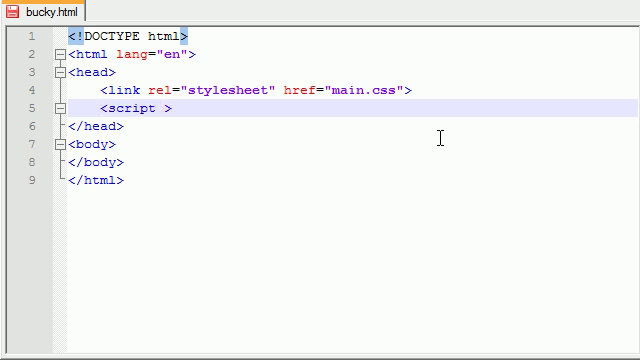
type("src=\"\"")
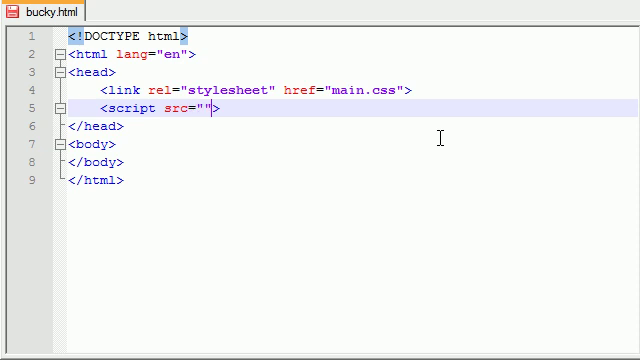
type("bucky.")
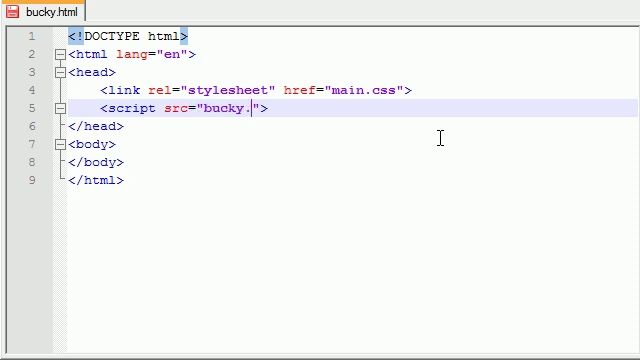
type("js")
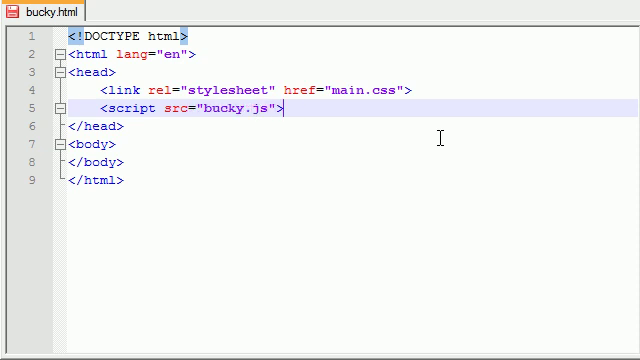
type("</scr>")
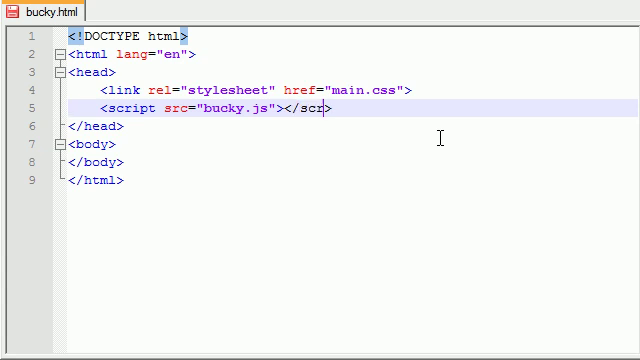
type("ipt>")
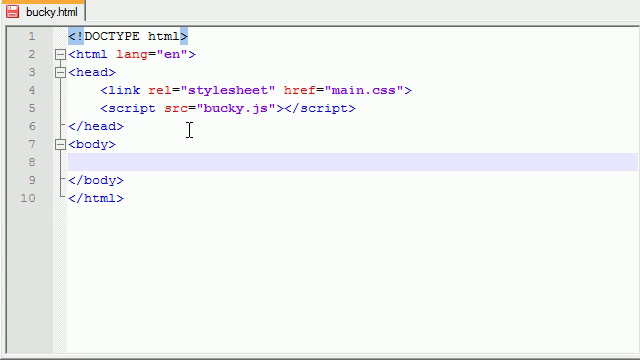
Type <section id="skin"> and a second section tag, with a new line between them.
type("<>")
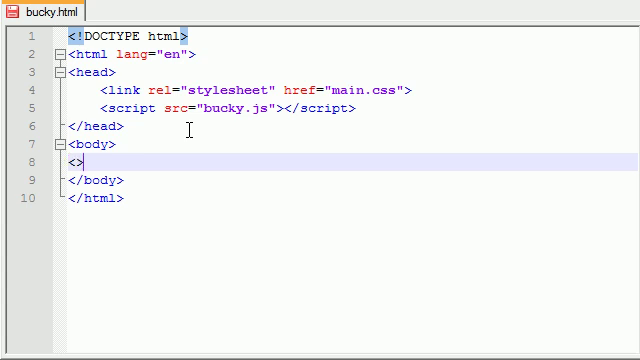
type("s")
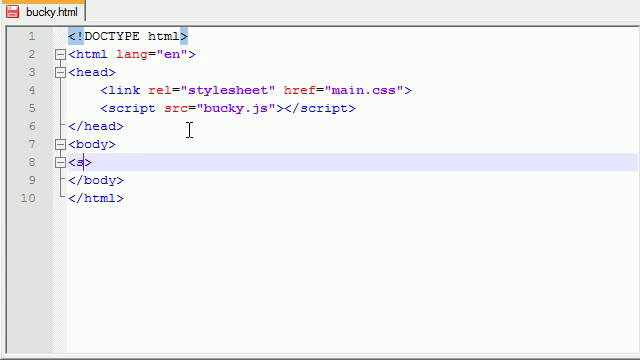
type("section")
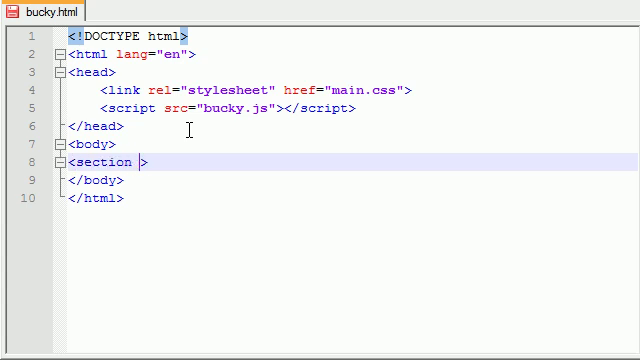
type("id=\"\"")
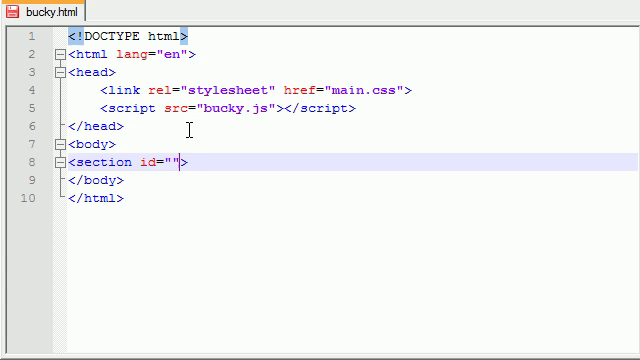
type("skin")
type("<>")
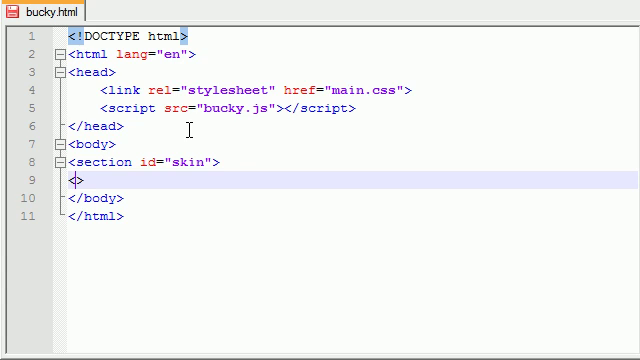
type("section")
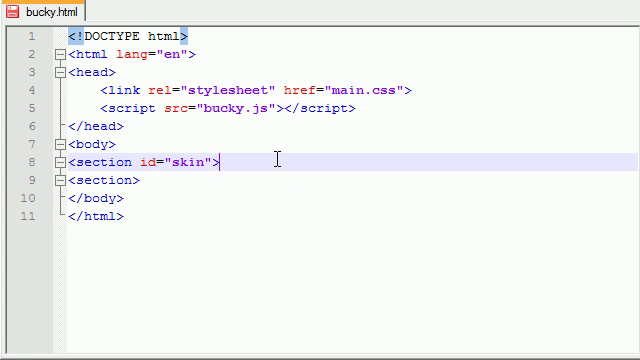
key("enter")
type("<>")
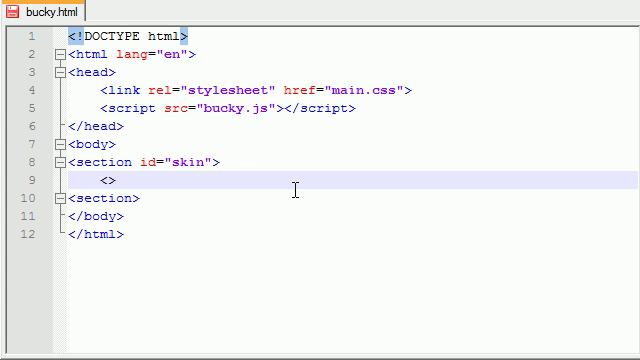
Type a video tag with id="myMovie", width="640" and height="360".
type("video")
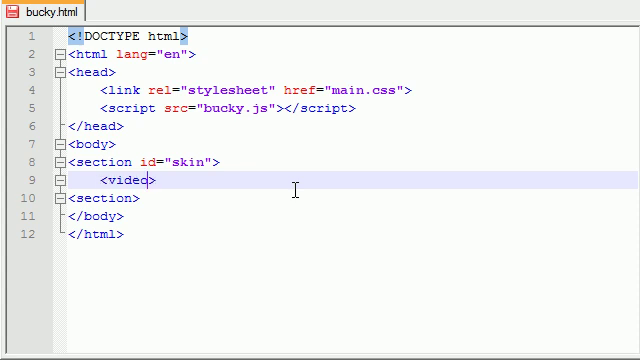
type("\" \"")
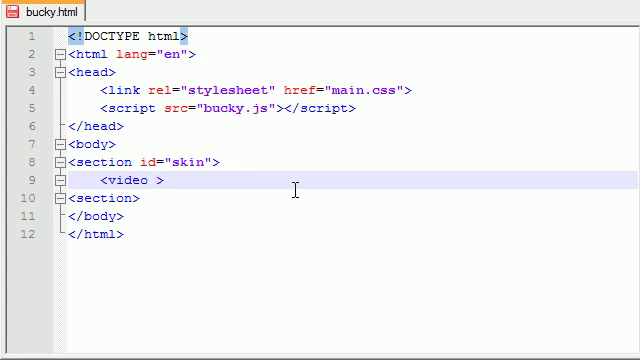
type("id=\"\"")
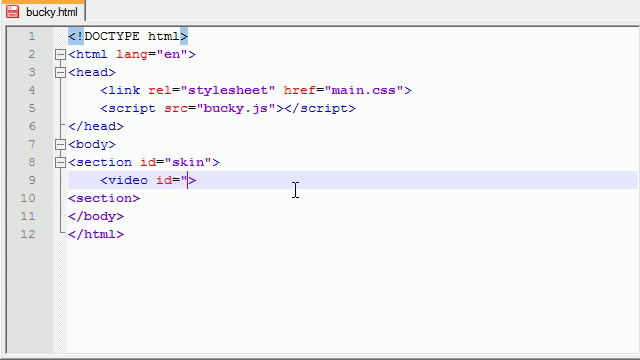
type("mny")
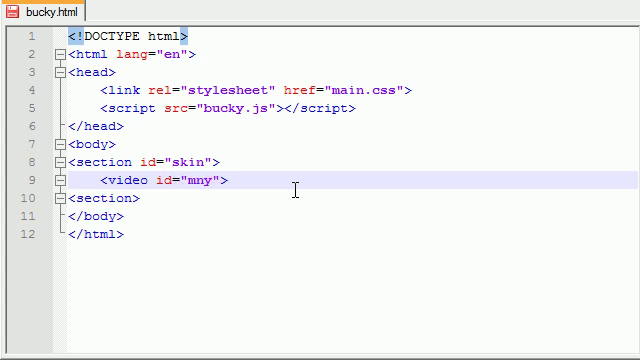
type("myMovie")
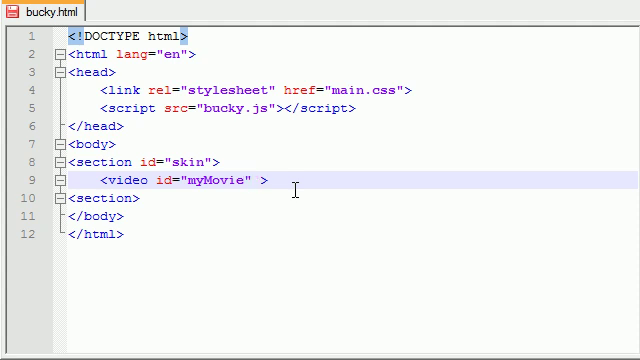
type("width=\"\"")
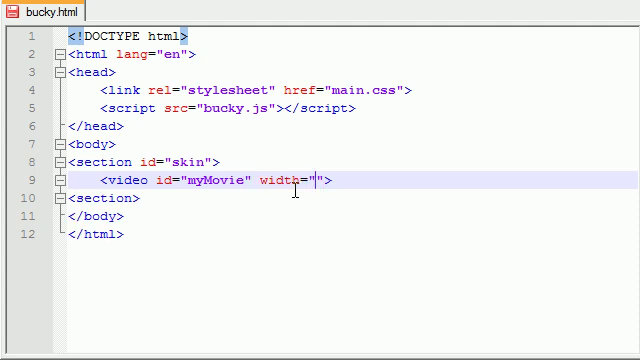
type("64")
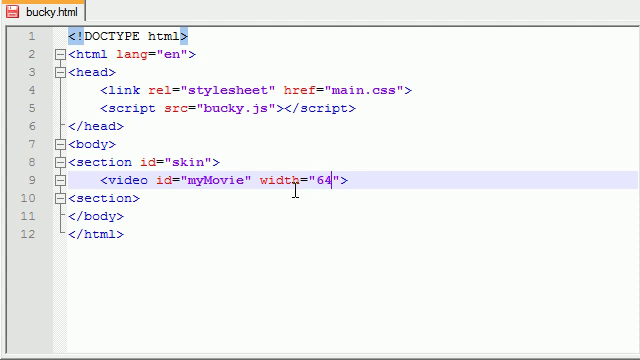
type("0")
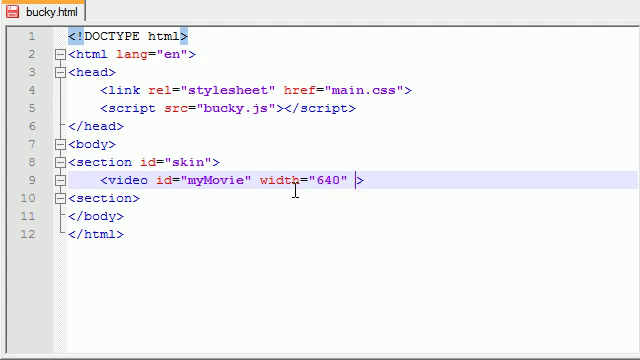
type("height=\"\"")
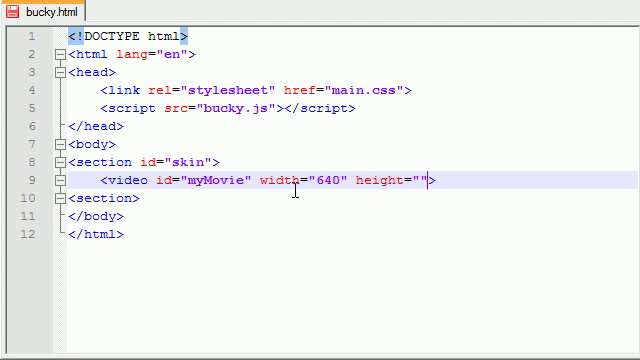
type("360")
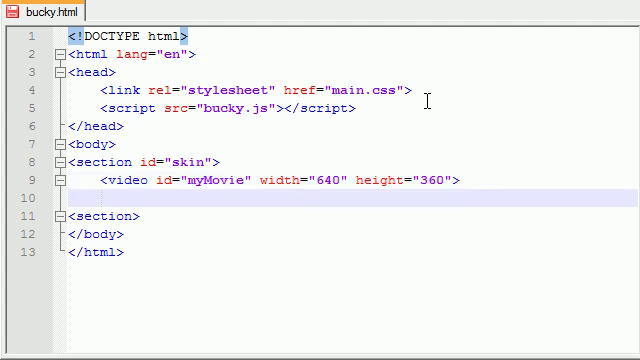
Add </video> and a <source src="videos/34.mp4"> line above it, then highlight the path.
type("<>")
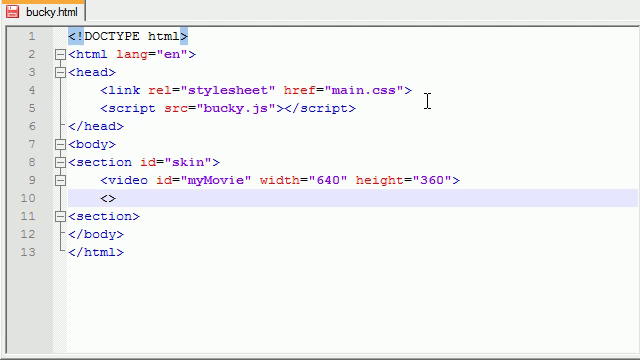
type("</video>")
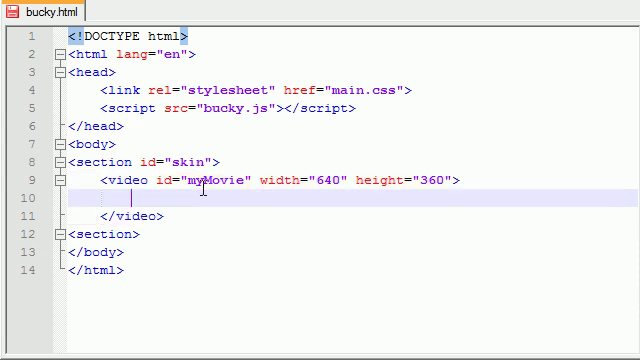
type("<sour>")
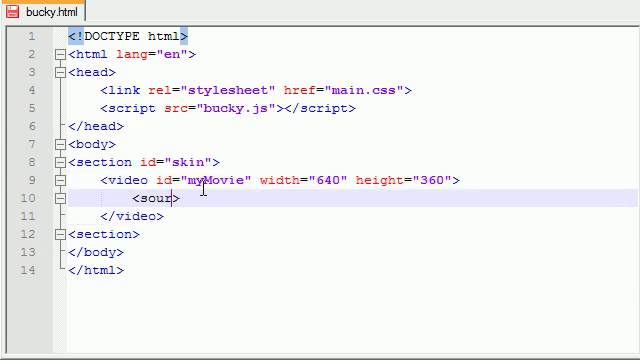
type("ce")
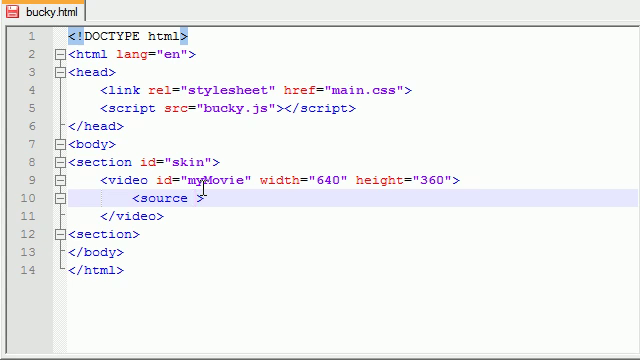
mouse_move(364, 112)
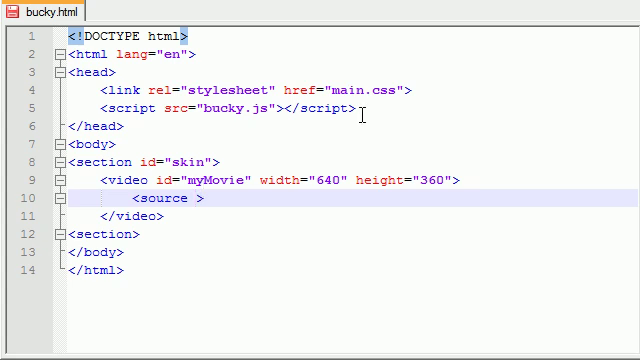
type("src=\"\"")
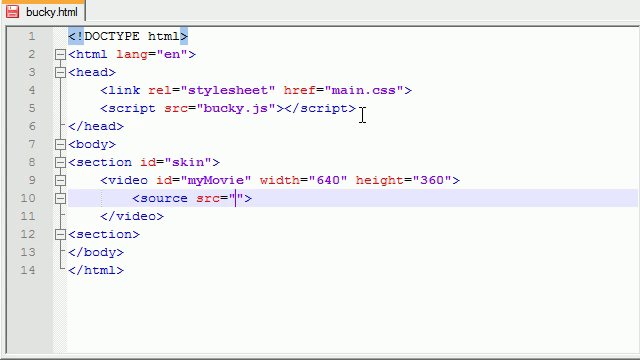
type("videos")
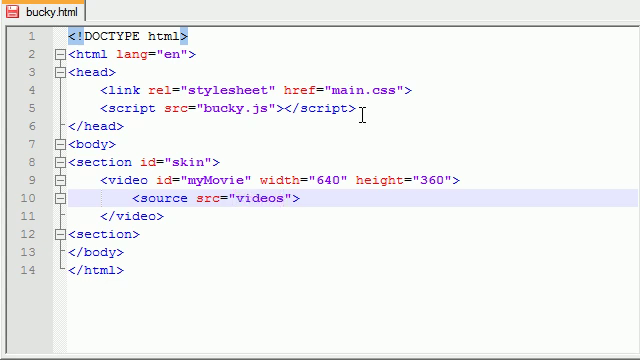
type("/34")
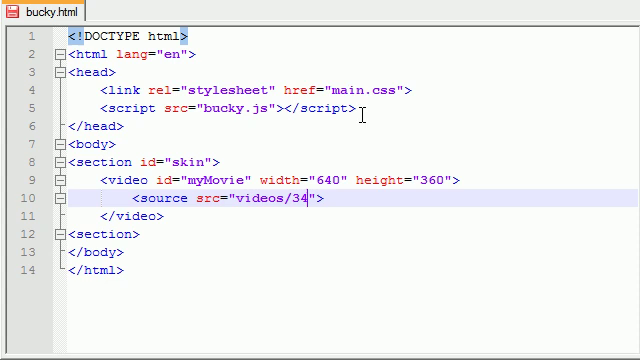
type(".")
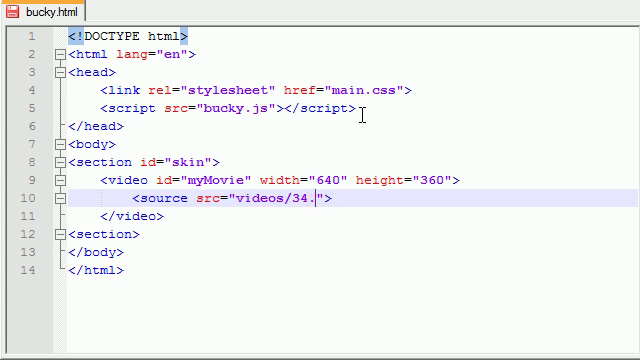
type("mp4")
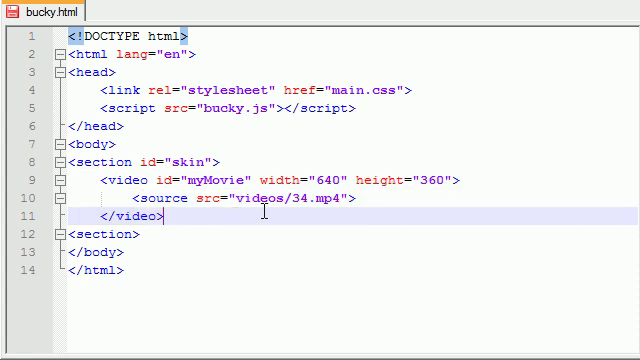
double_click(340, 205)
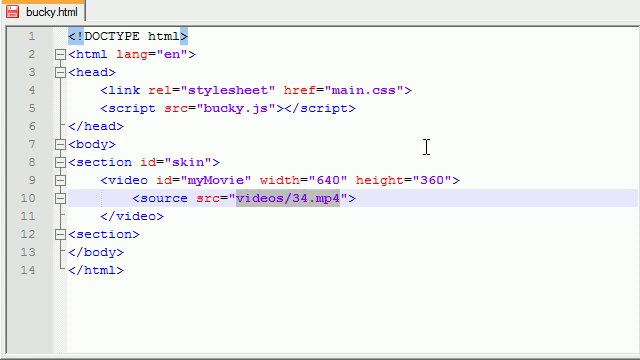
mouse_move(136, 218)
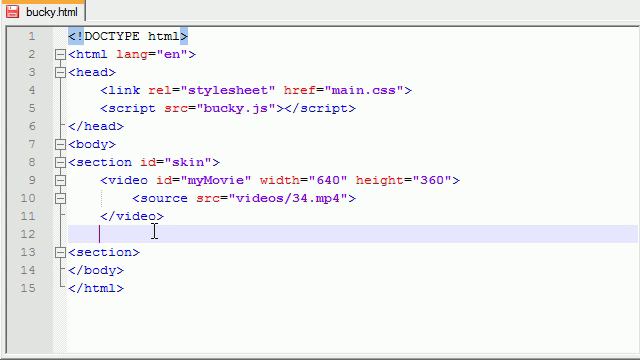
Type a <nav> tag after the video and place a div pair inside it.
type("nav")
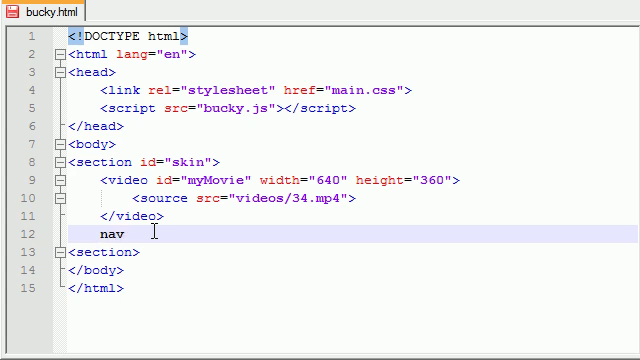
type("<>")
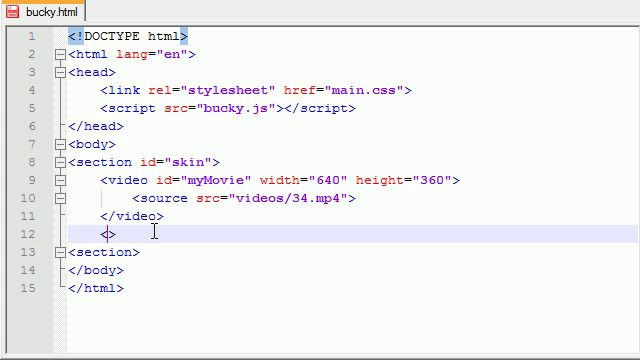
type("<nav>")
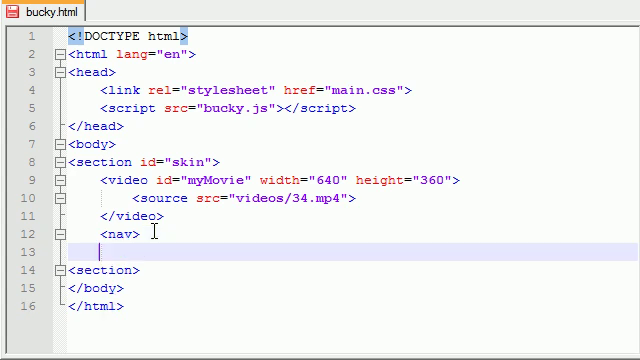
type("<>")
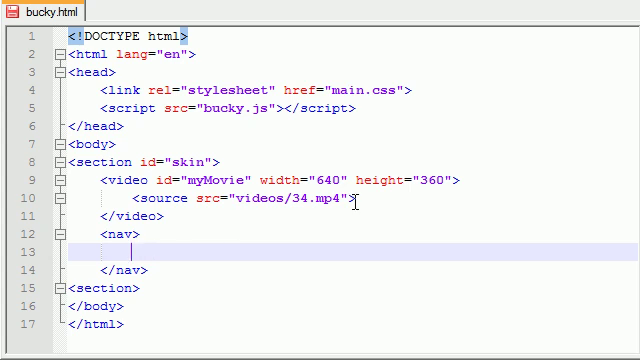
type("<>")
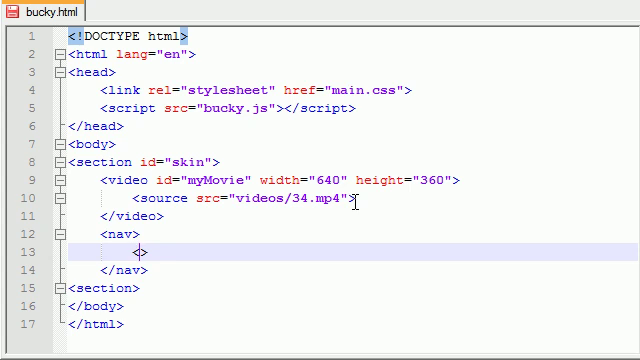
type("<div>")
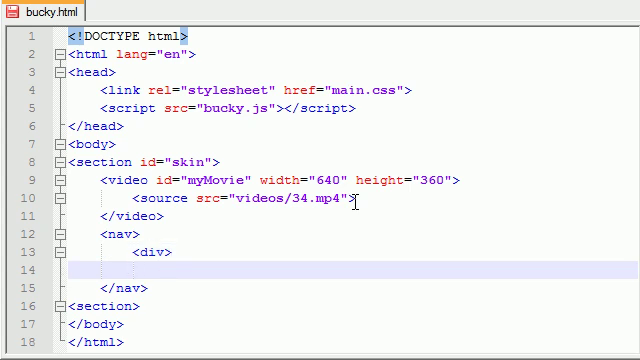
type("<>")
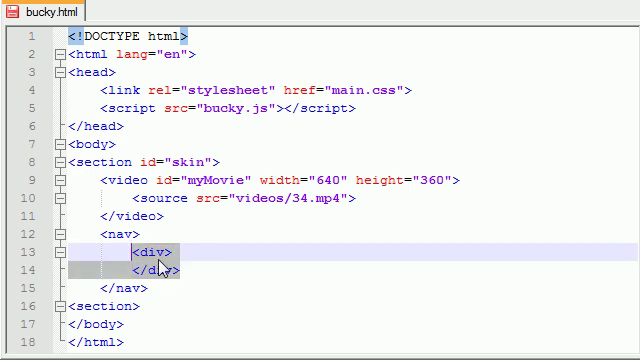
Give the first nav div the id buttons and open a line inside it.
left_click(200, 267)
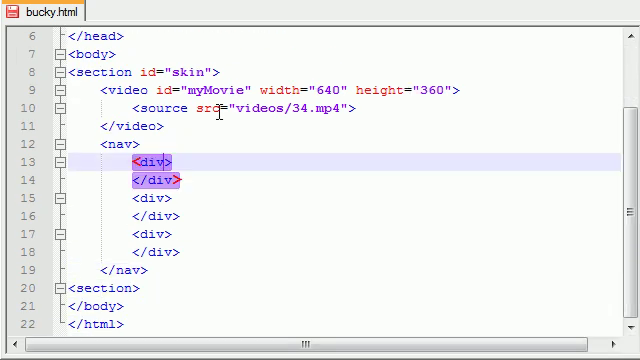
type("id=\"buttons")
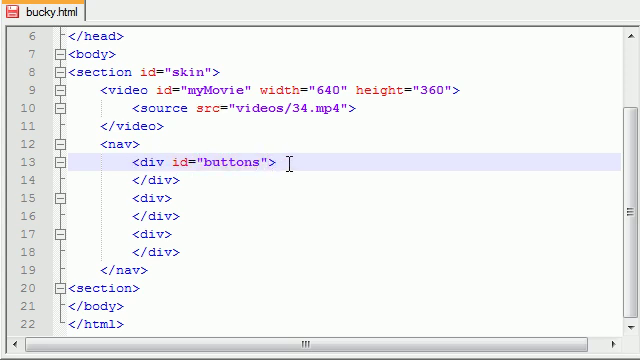
key("enter")
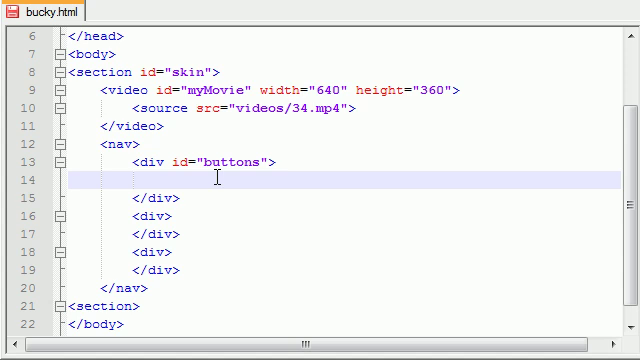
Add <button type="button" id="playButton">Play</button> inside the buttons div.
type("<>")
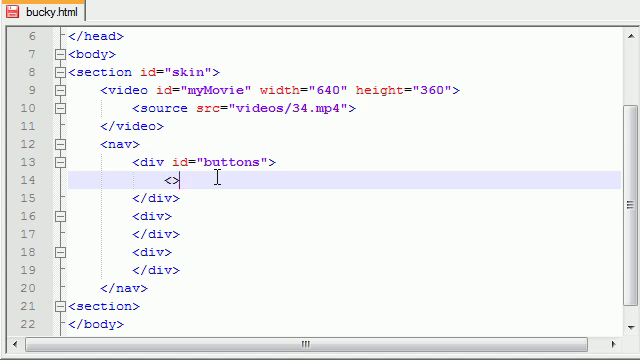
type("button")
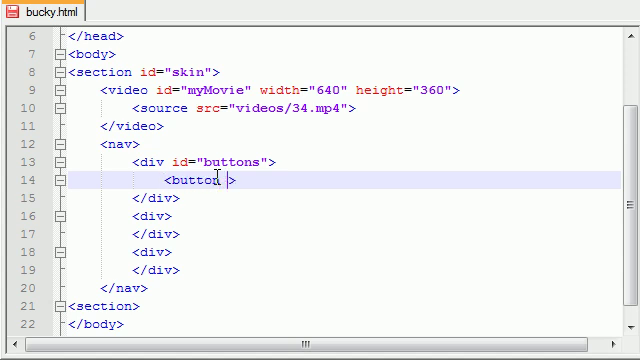
type("type=\"button\" i")
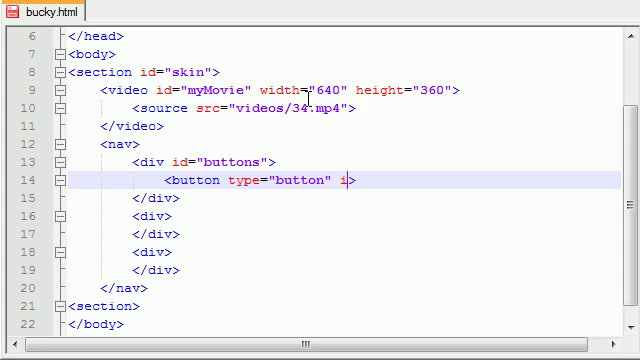
type("d=\"\"")
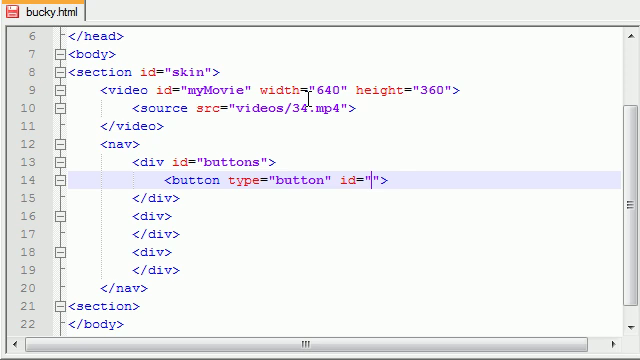
type("playButton")
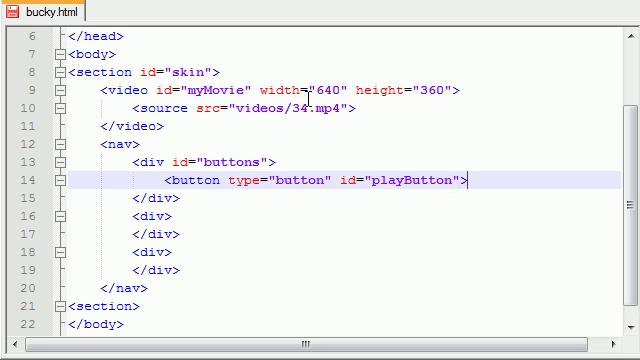
type("Play")
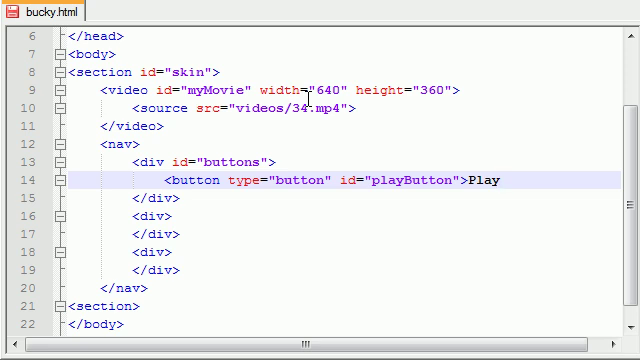
type("<>")
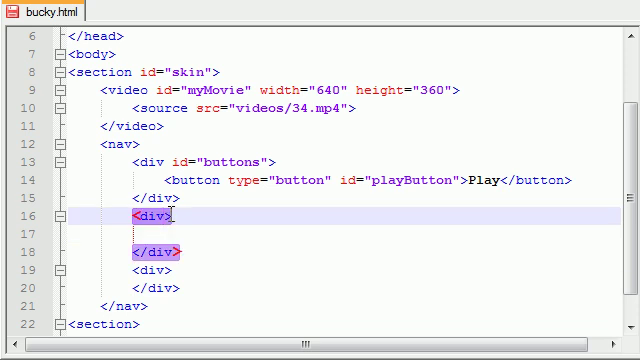
Add id="defaultBar" to the second div and type <div id="progressBar"></div> inside it.
type("id=")
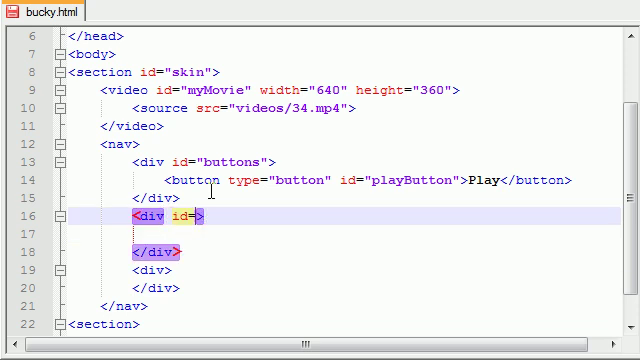
type("\"defau\"")
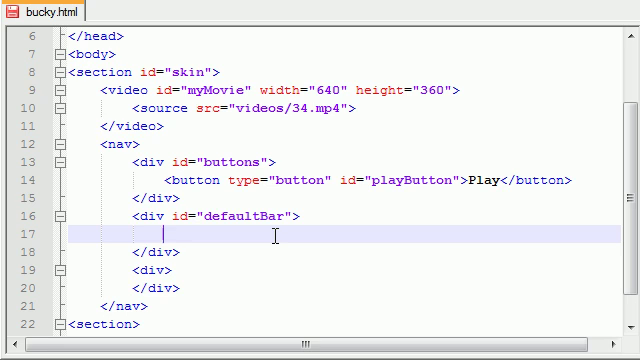
type("<>")
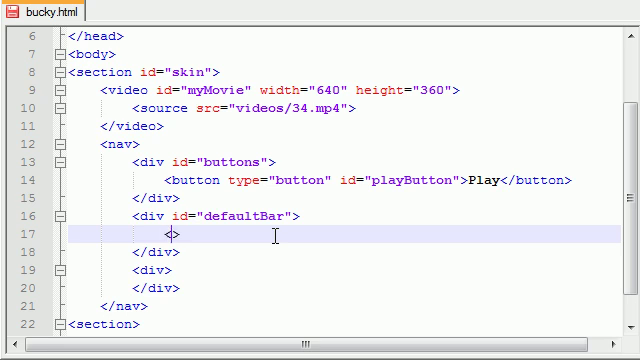
type("div>")
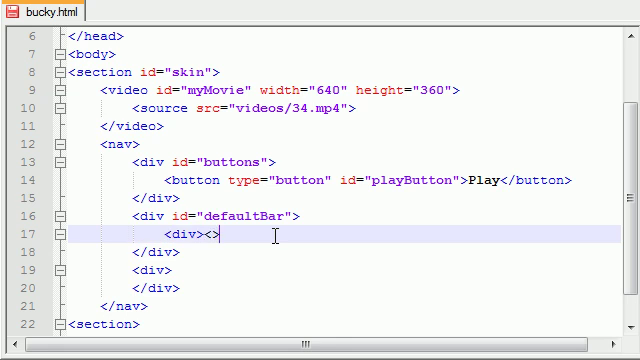
type("</div>")
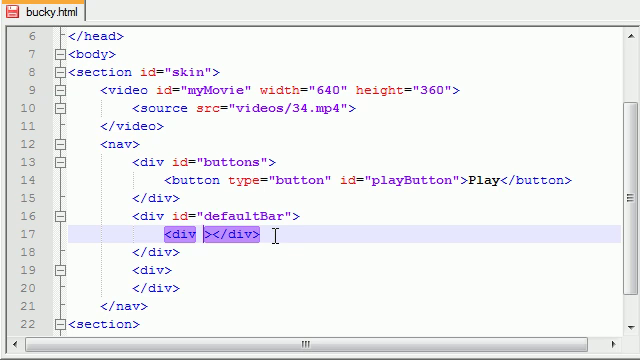
type("id=\"\"")
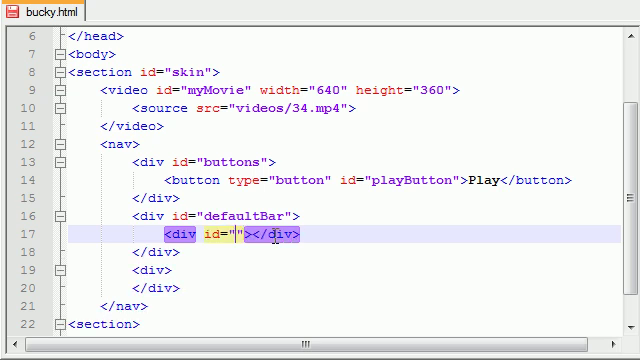
type("progressBar")
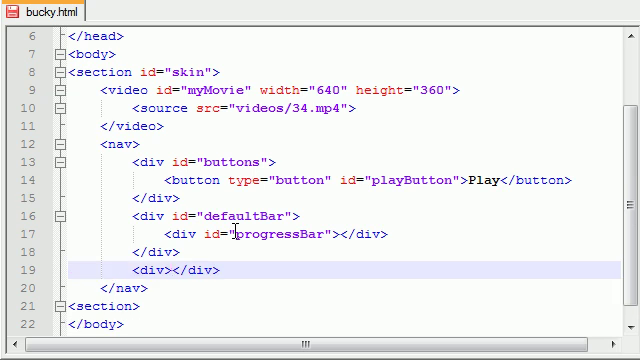
mouse_move(172, 277)
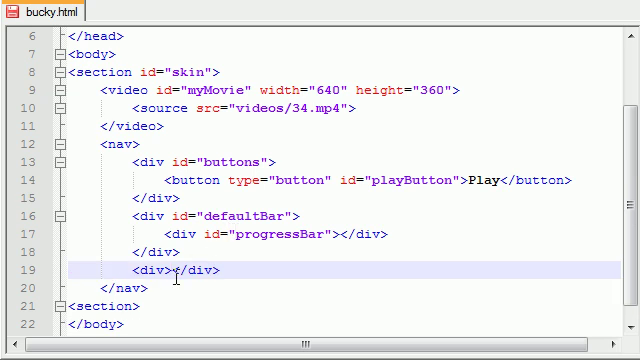
Type style="clear:both" into the third div, then select that line and scroll to review.
type("s")
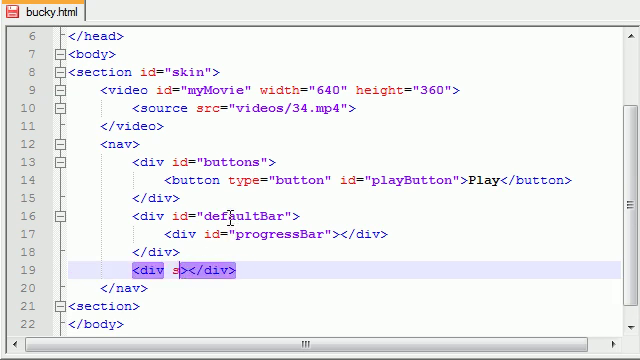
type("tyle=\"\"")
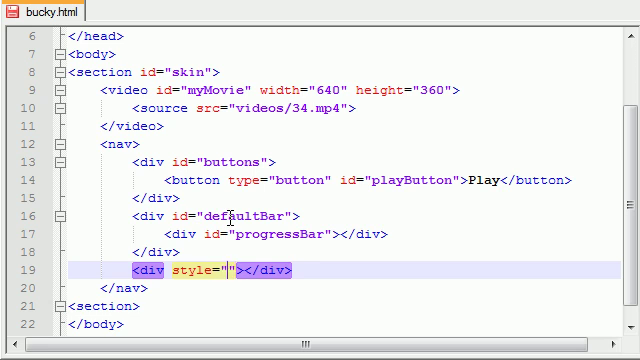
type("clear:")
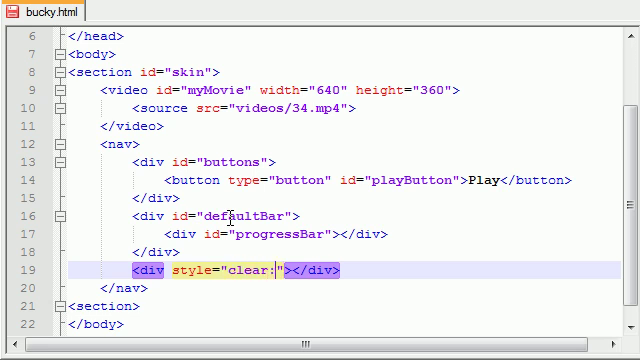
type("both")
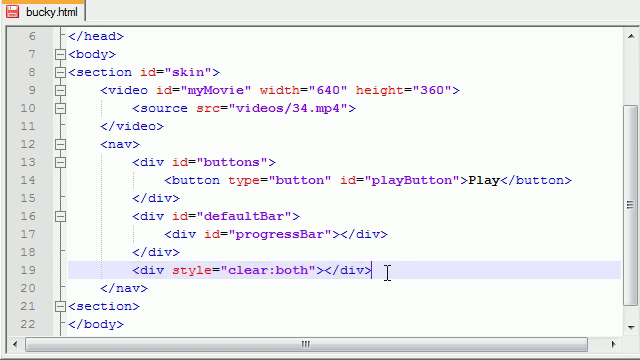
triple_click(250, 270)
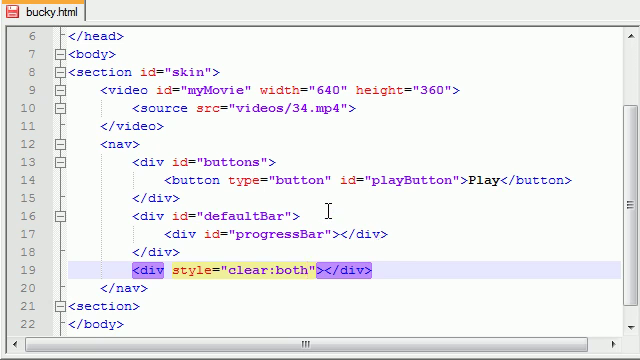
scroll("up", 3)
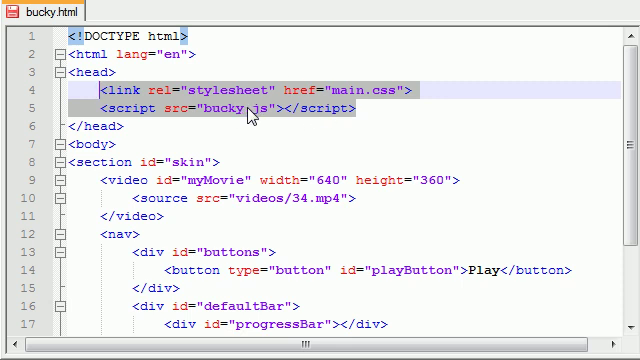
scroll("down", 3)
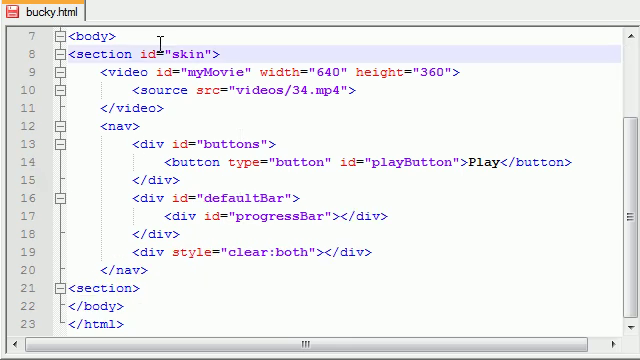